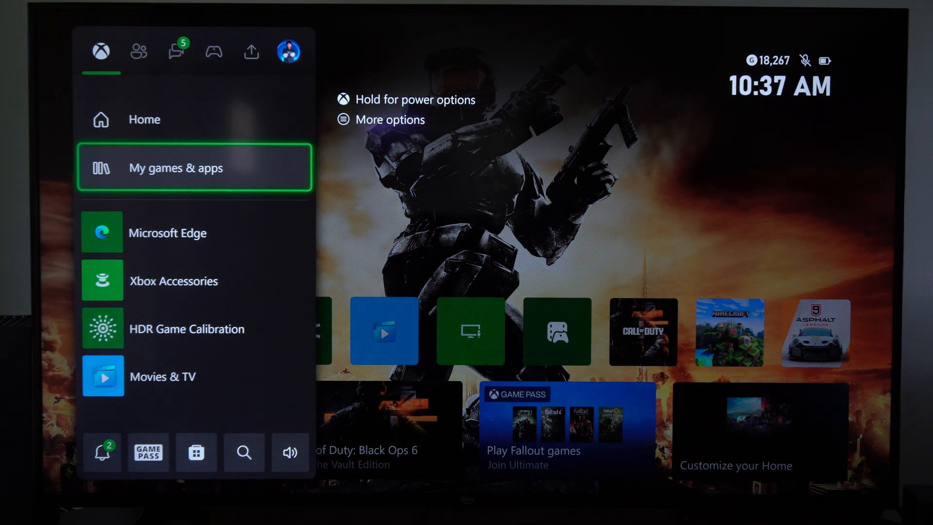
# Launch Microsoft Edge from the My games & apps library on the Xbox dashboard
pyautogui.click(176, 168)
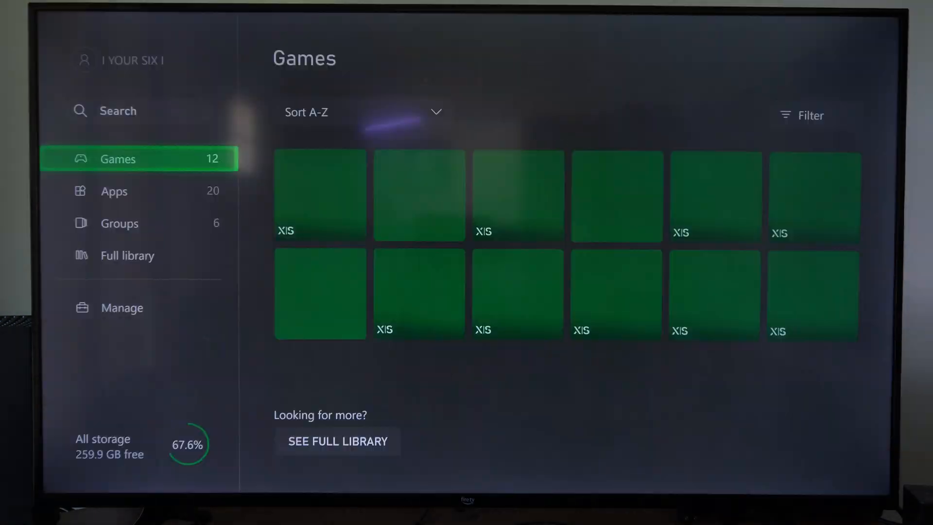
pyautogui.click(113, 192)
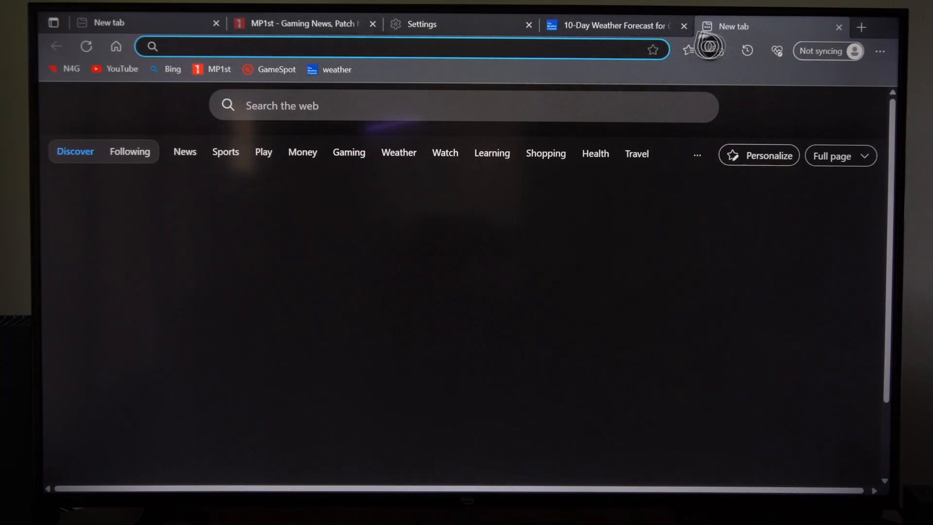
pyautogui.click(398, 49)
pyautogui.write('www.weather')
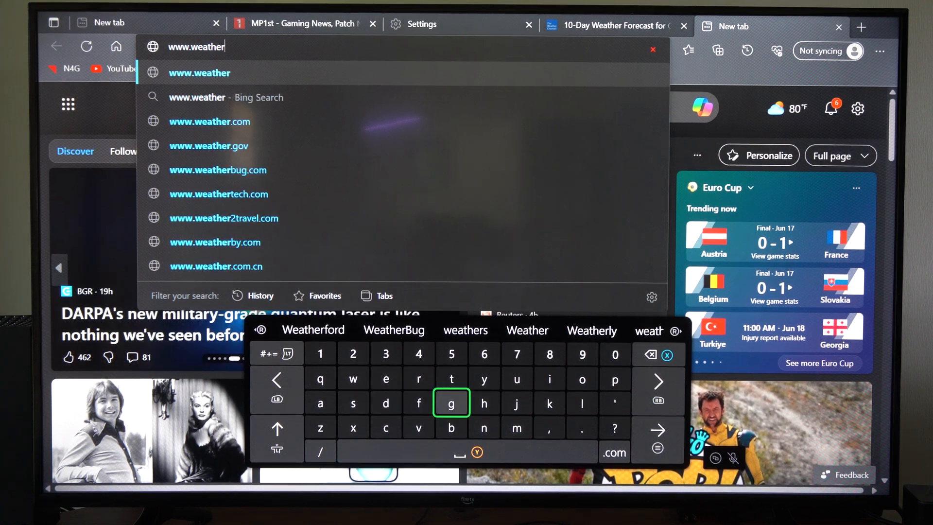
pyautogui.click(613, 451)
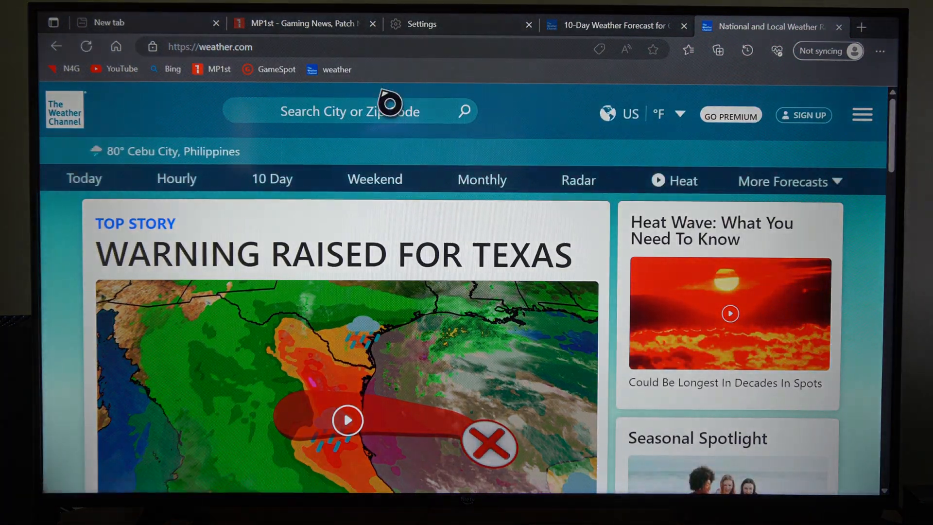
# View today's Cebu City forecast and browse its radar map, rain outlook and news sections
pyautogui.click(350, 111)
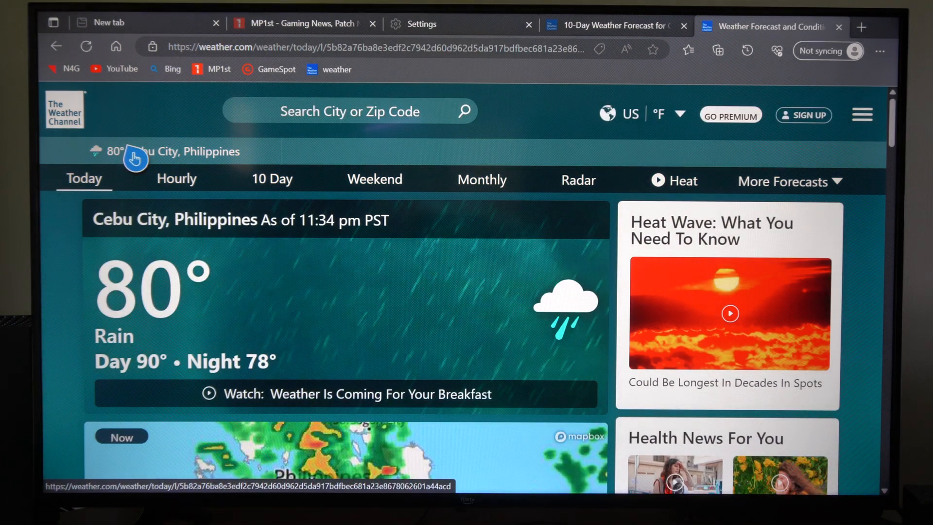
pyautogui.scroll(-3)
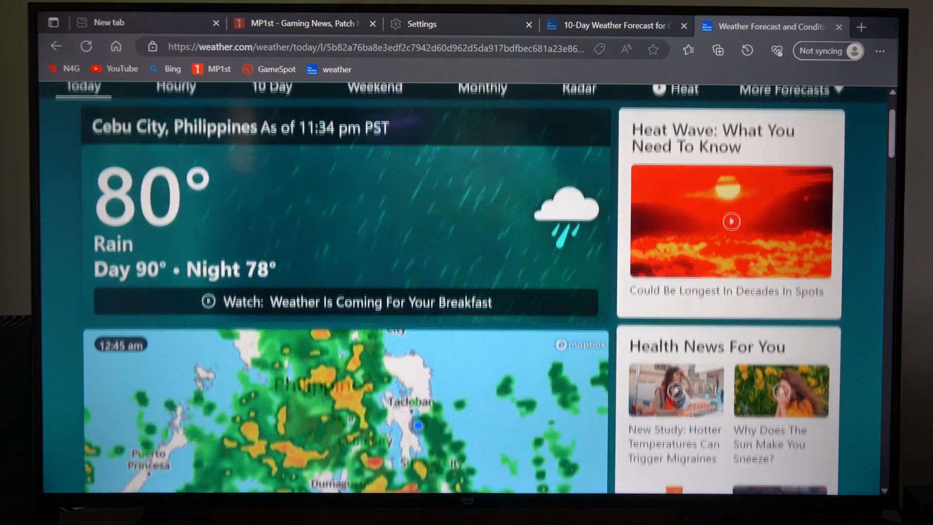
pyautogui.scroll(-3)
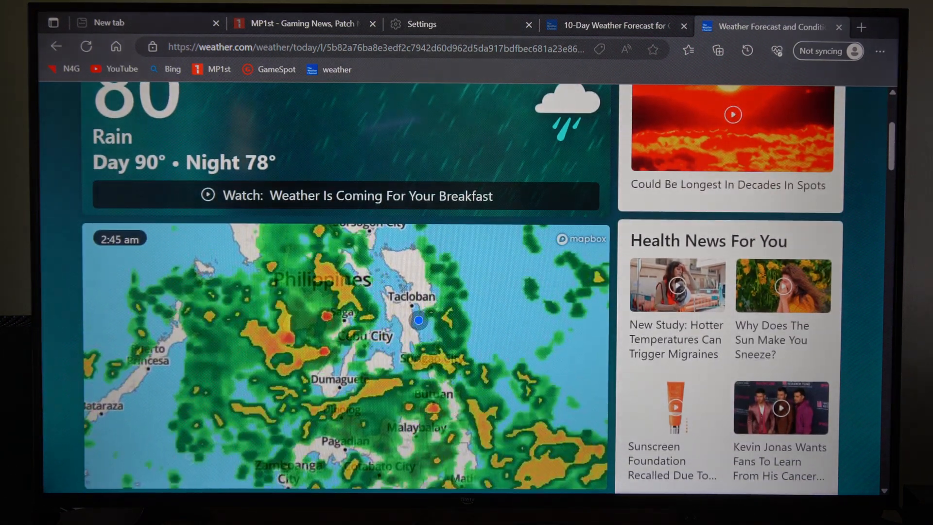
pyautogui.scroll(-3)
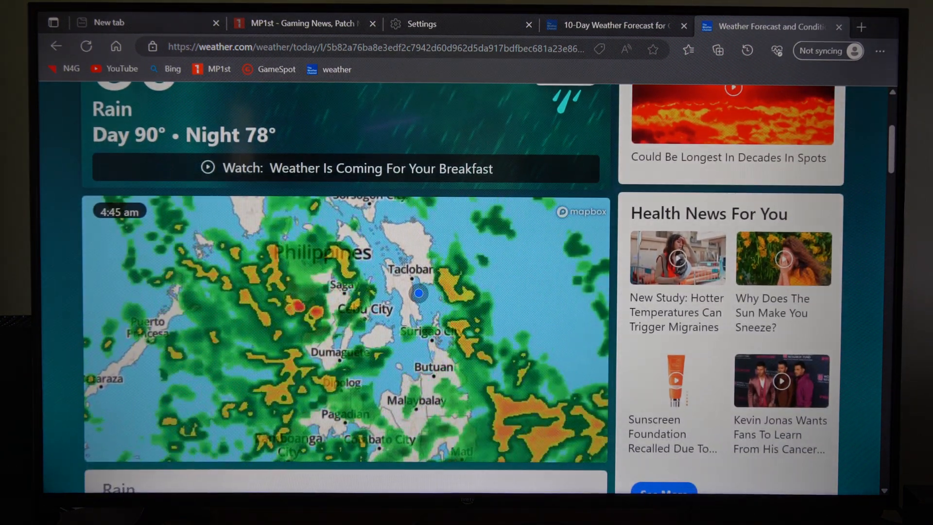
pyautogui.scroll(-3)
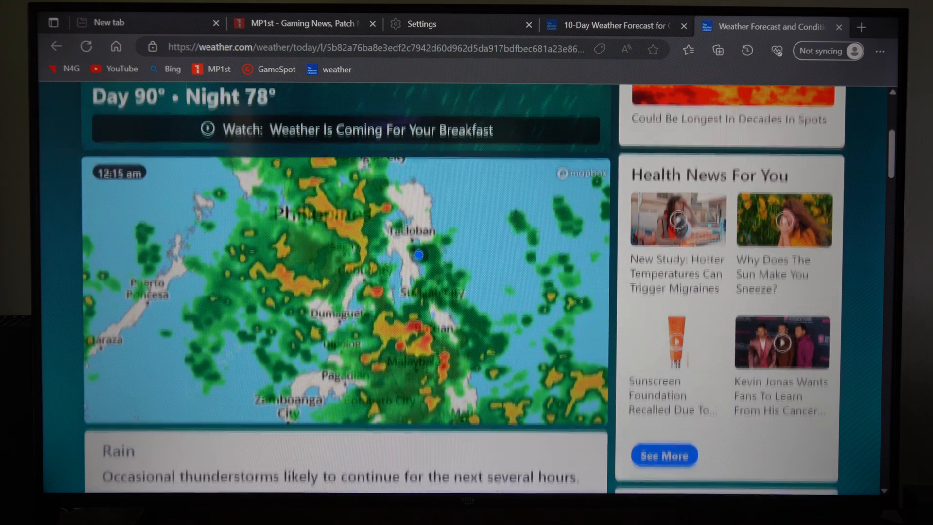
pyautogui.scroll(-3)
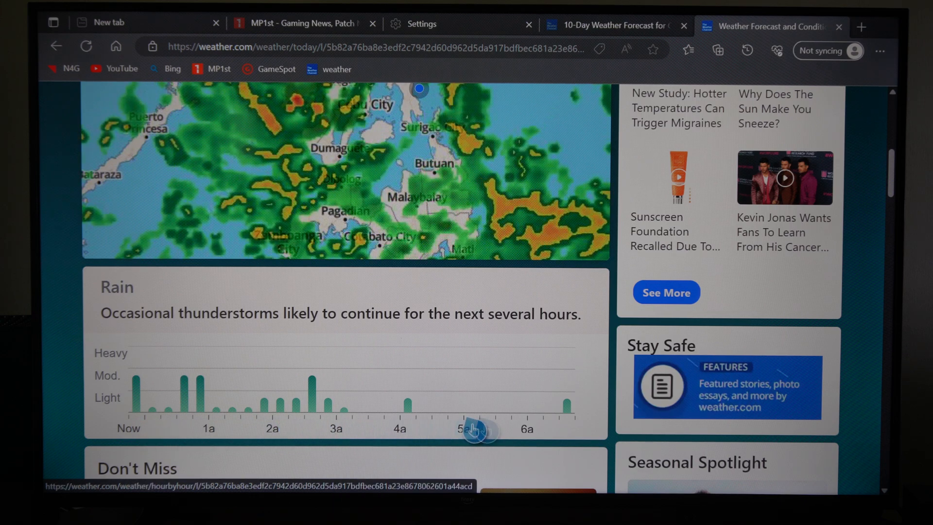
pyautogui.scroll(-3)
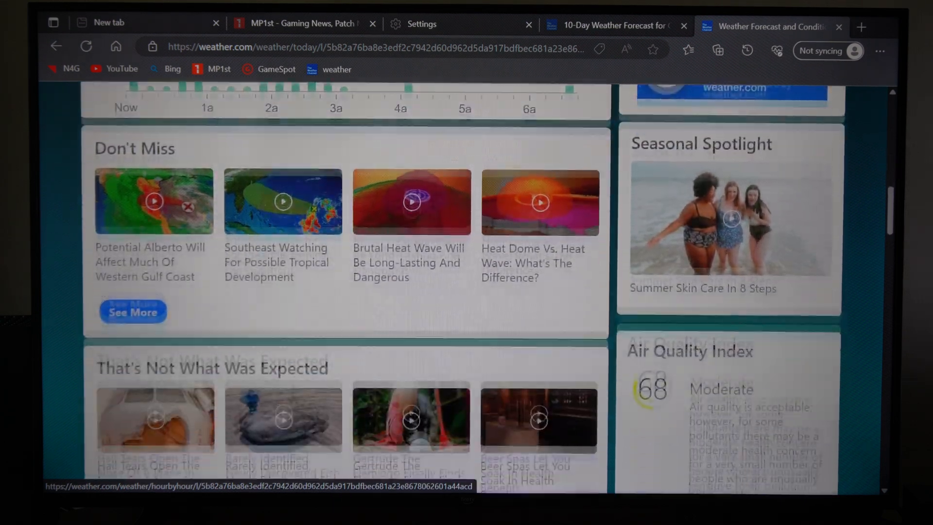
pyautogui.scroll(3)
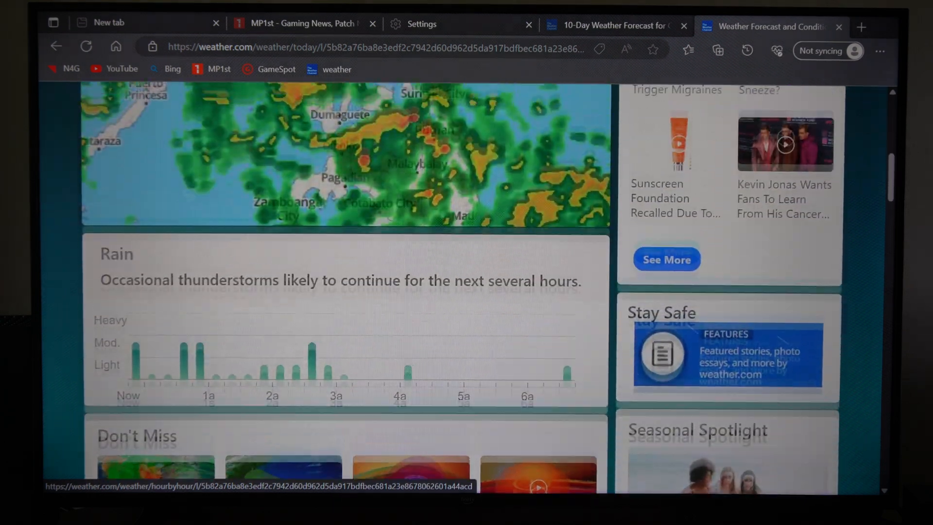
pyautogui.scroll(3)
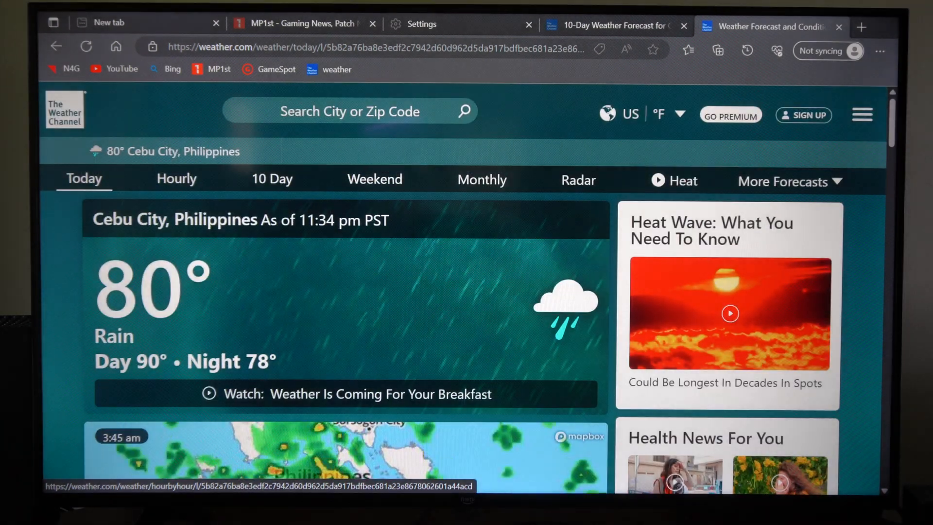
# Switch to the hourly Cebu City forecast and review its overnight thunderstorm rows
pyautogui.click(176, 179)
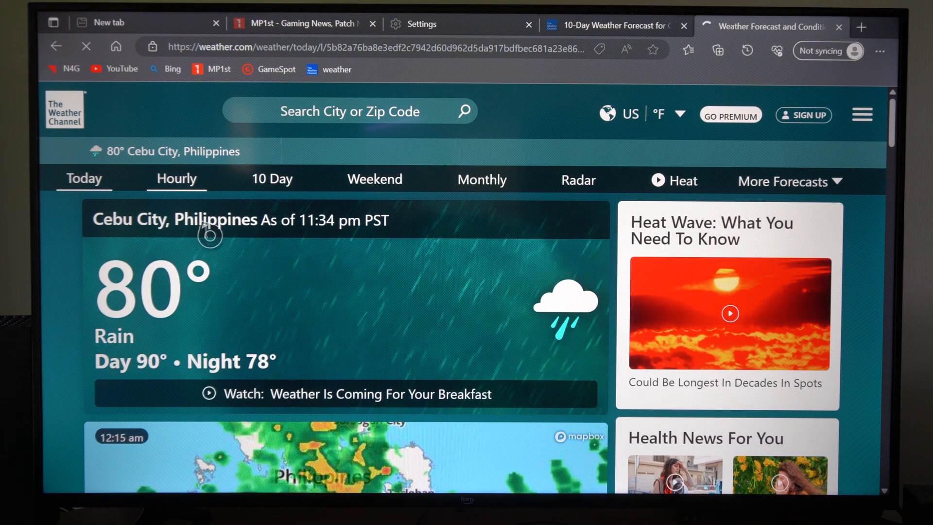
pyautogui.click(176, 179)
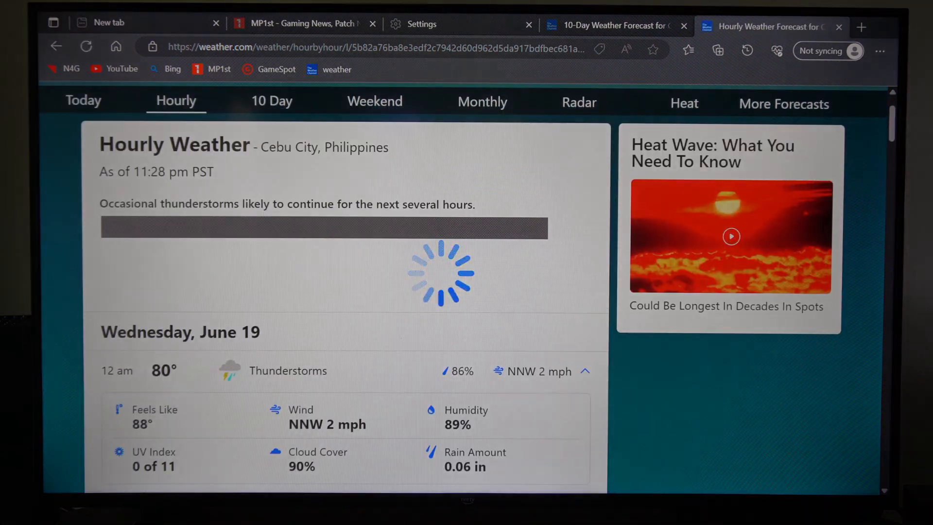
pyautogui.scroll(-3)
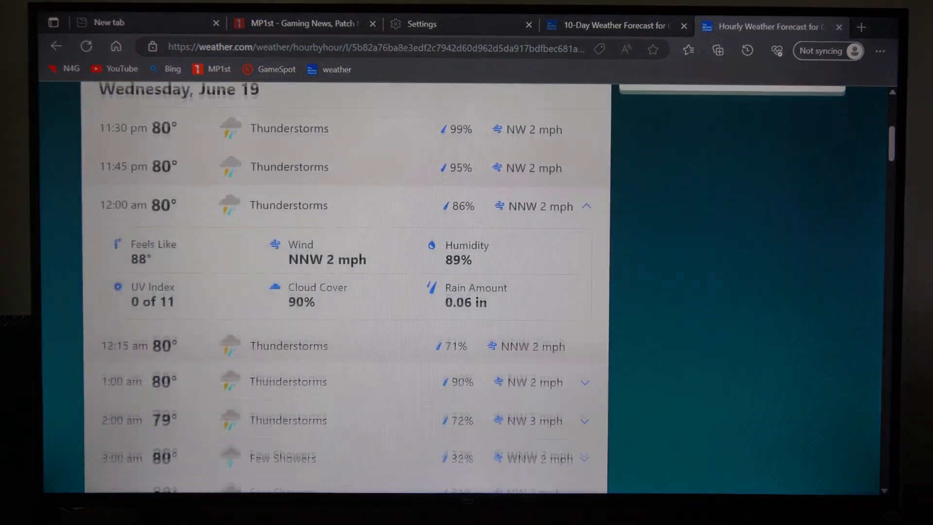
pyautogui.scroll(3)
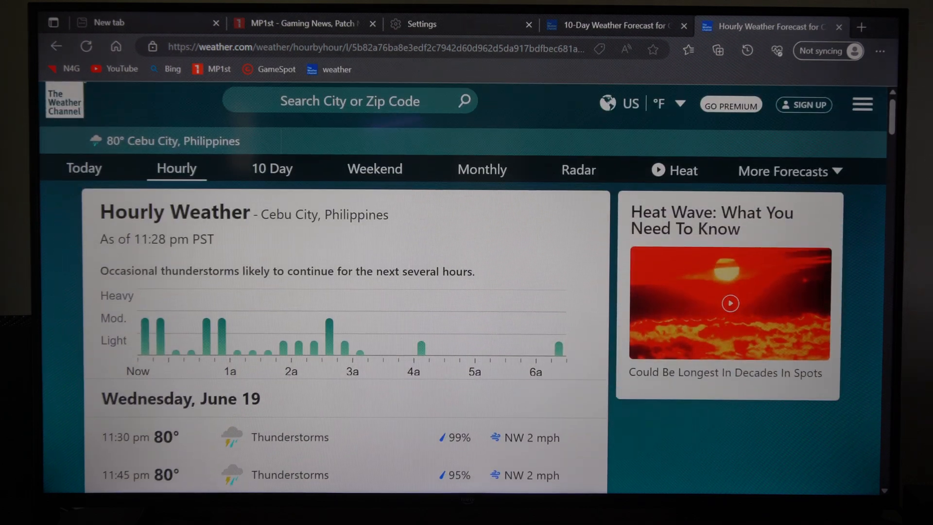
pyautogui.moveTo(271, 182)
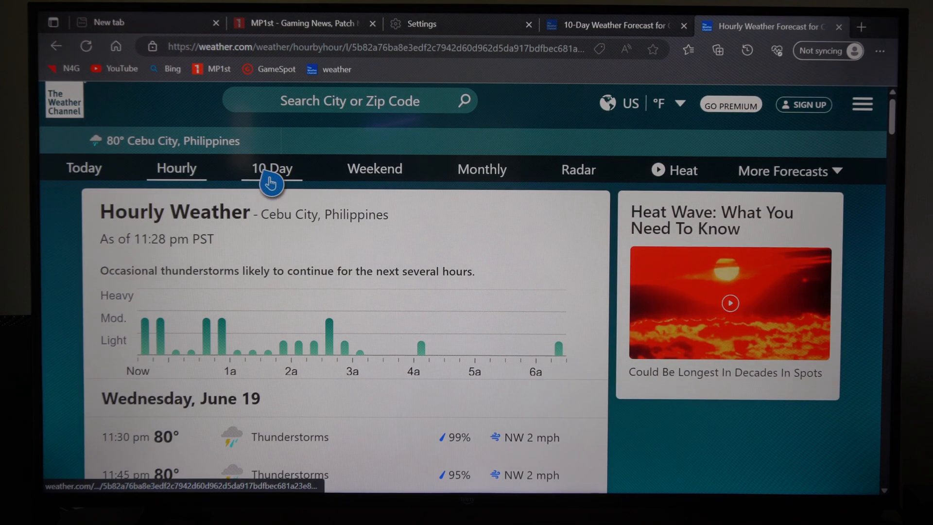
pyautogui.moveTo(271, 168)
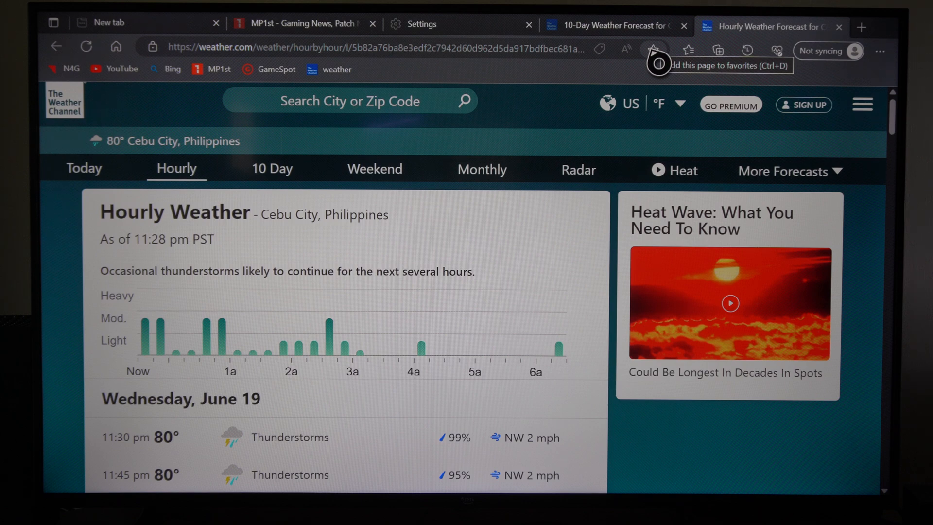
# Save the hourly forecast page as a favorite and verify it in the Favorites panel
pyautogui.click(652, 50)
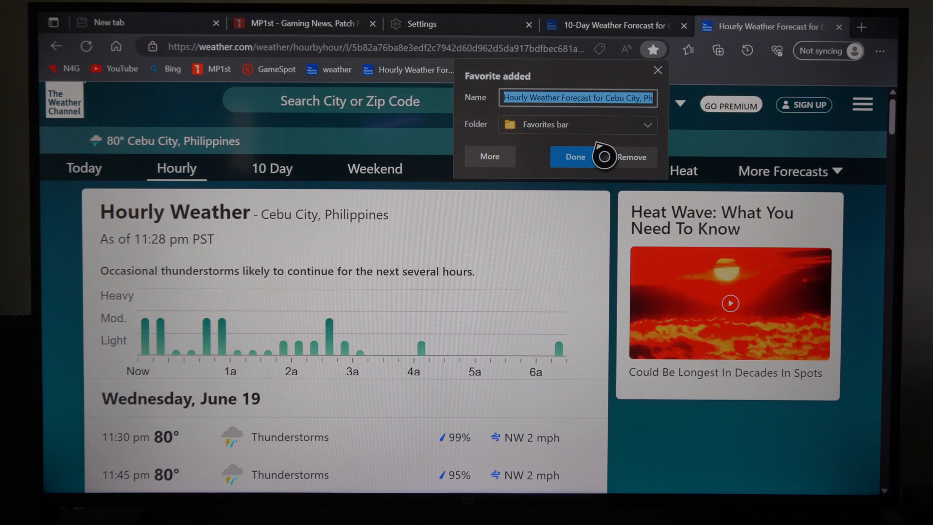
pyautogui.click(573, 156)
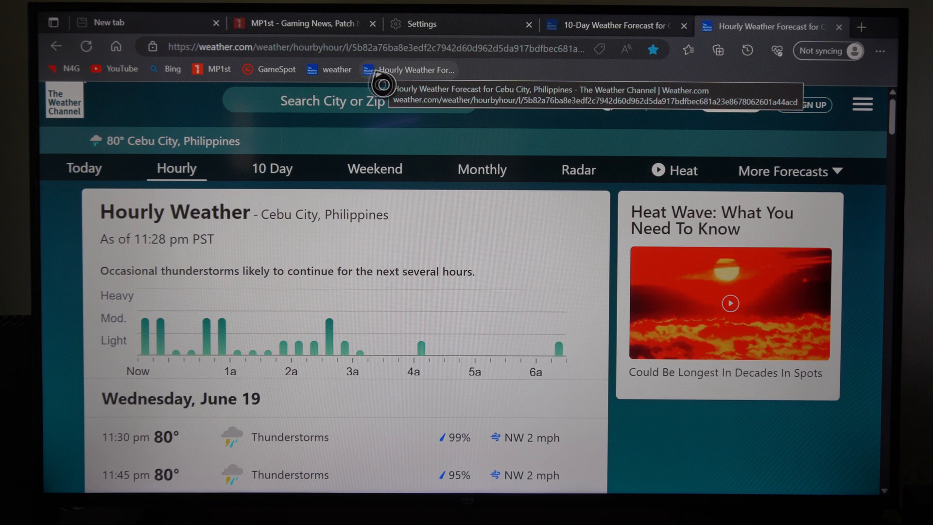
pyautogui.moveTo(698, 73)
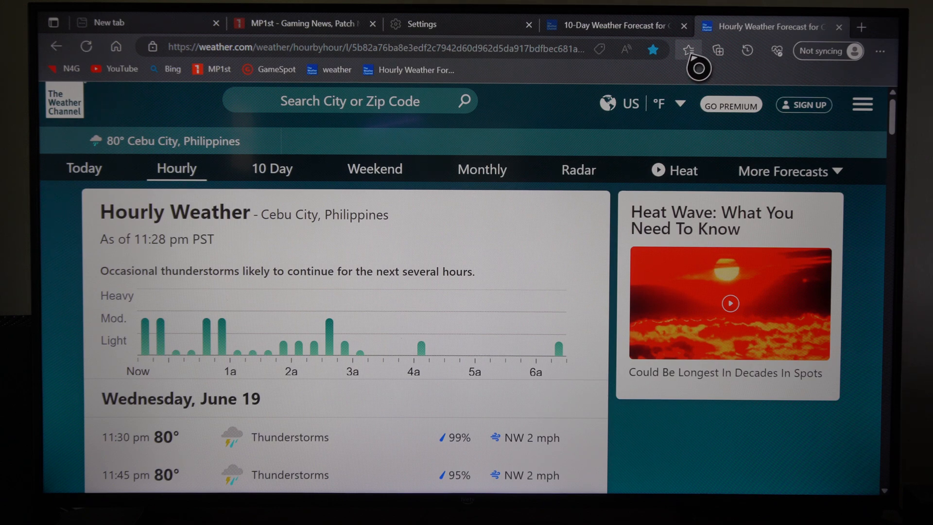
pyautogui.click(688, 49)
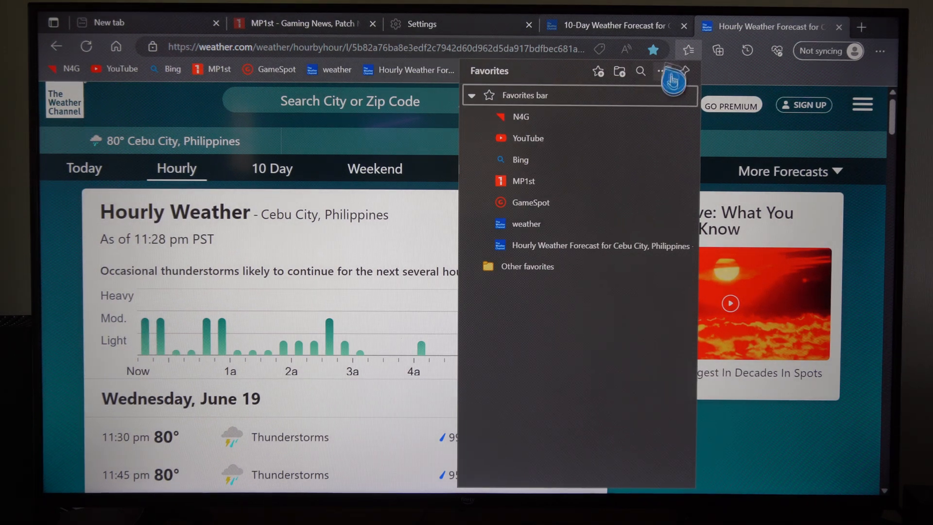
pyautogui.click(661, 71)
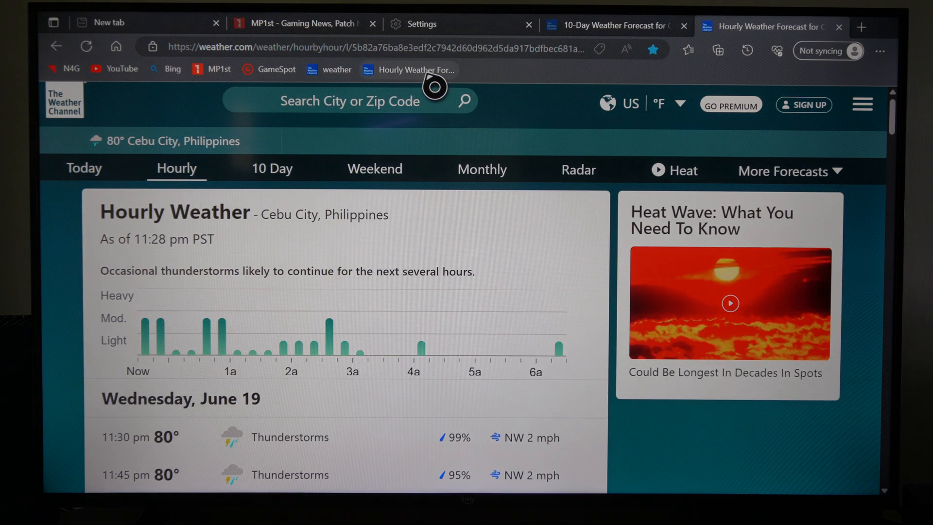
# Check the new favorite's options and browse the 10-day Cebu City forecast's daily rows
pyautogui.rightClick(407, 70)
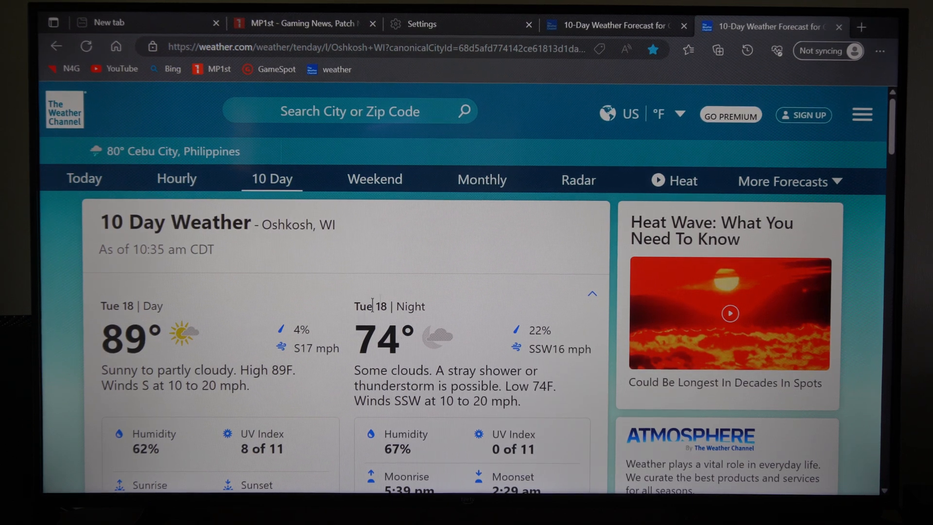
pyautogui.scroll(-3)
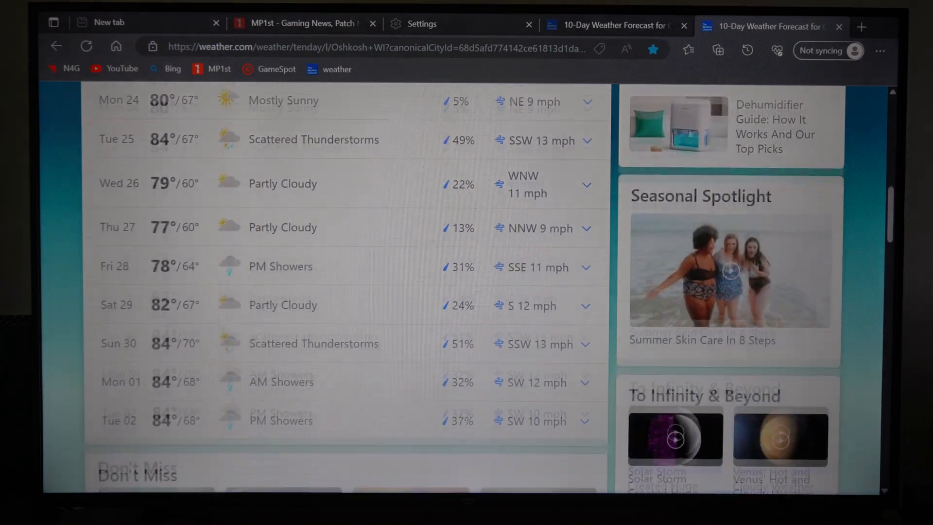
pyautogui.scroll(-3)
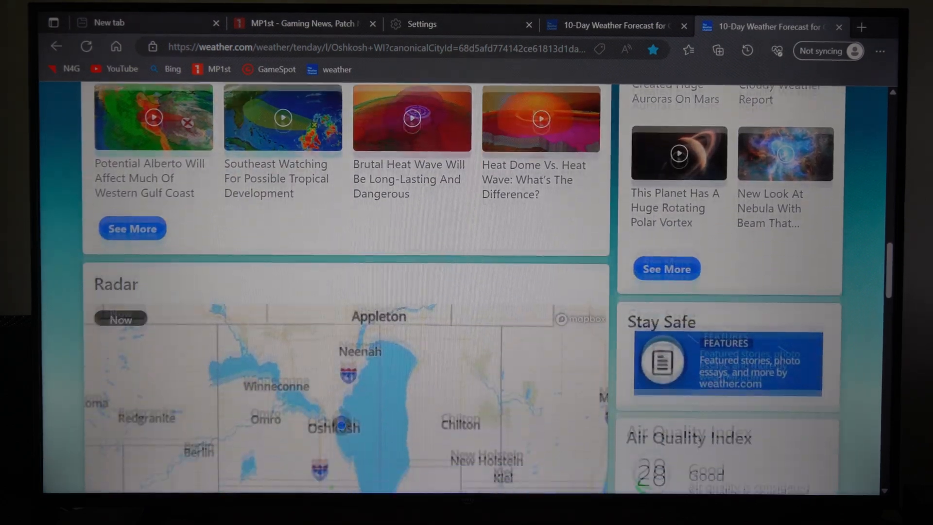
pyautogui.scroll(3)
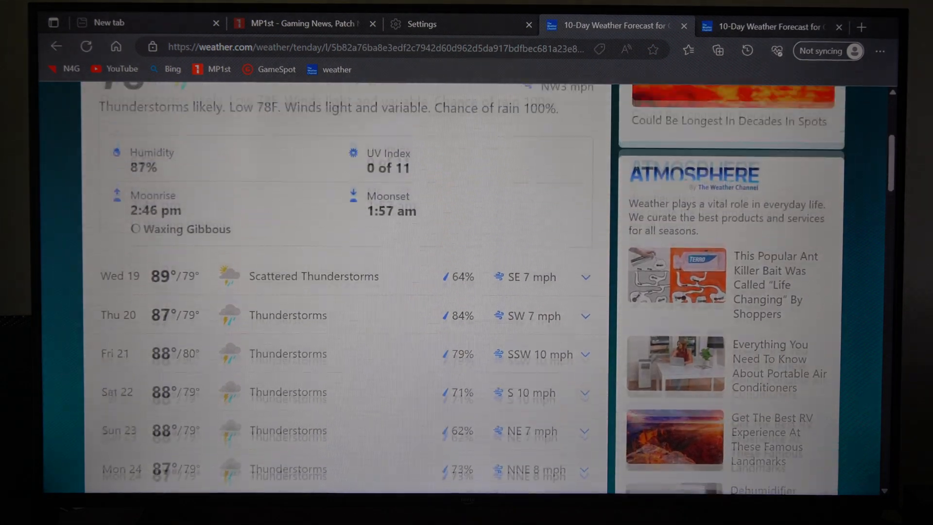
pyautogui.scroll(3)
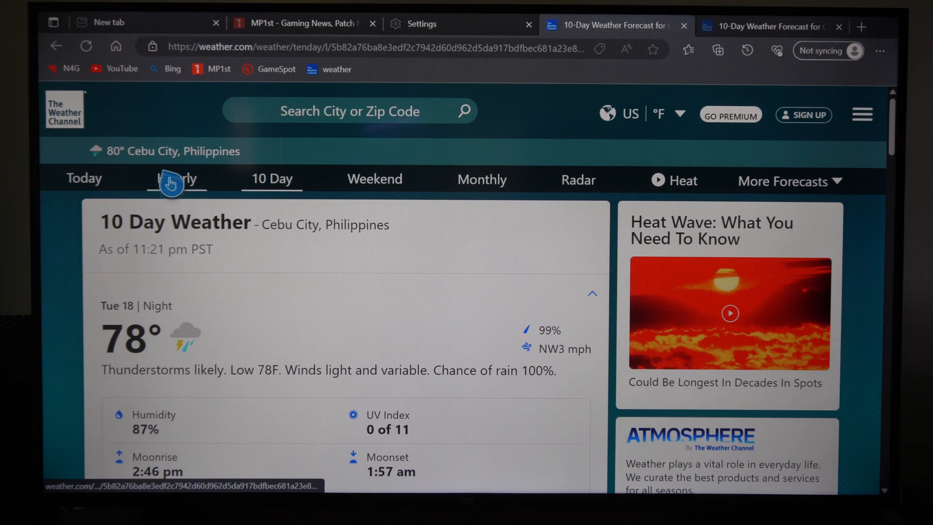